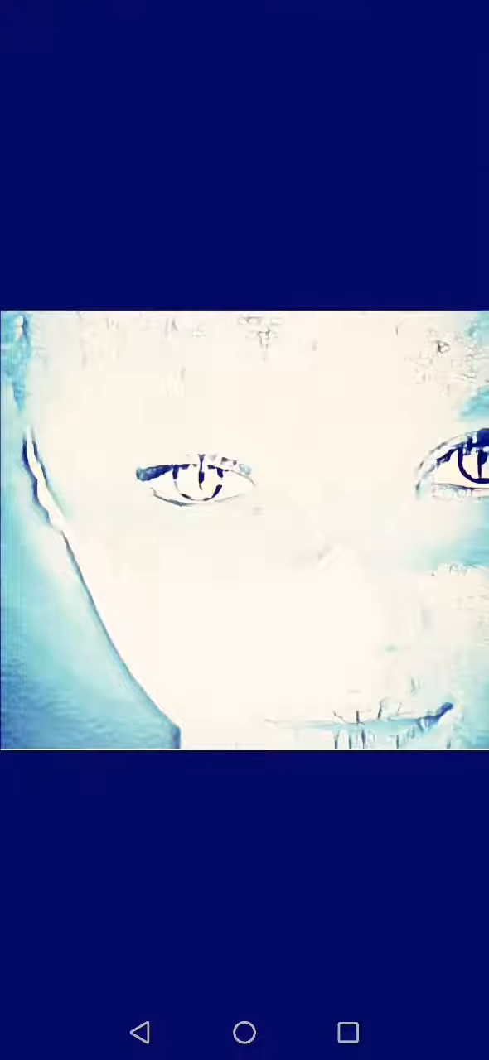
pyautogui.click(245, 530)
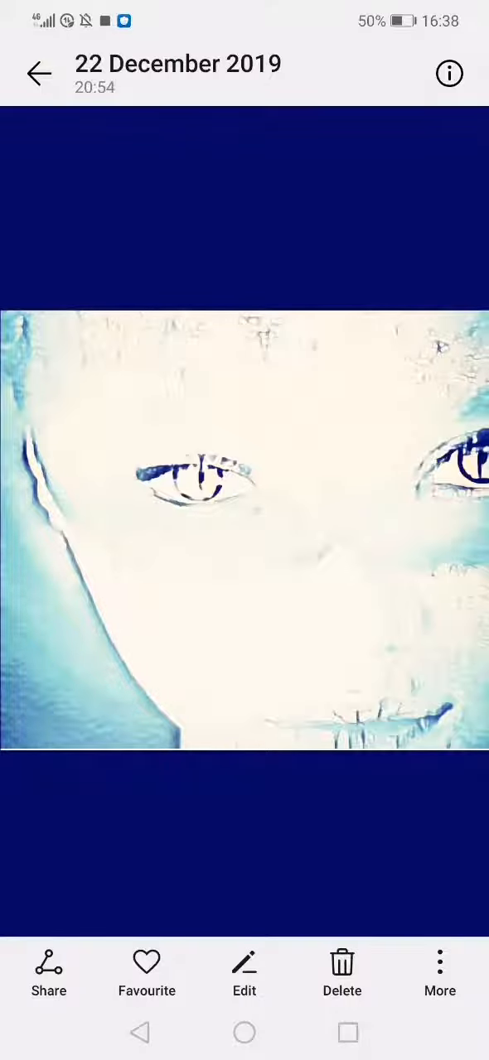
pyautogui.click(245, 530)
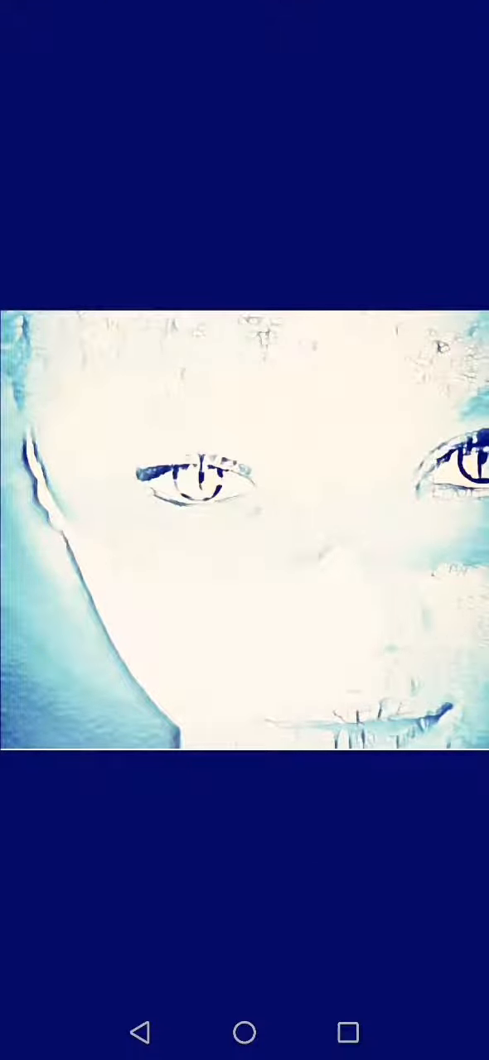
pyautogui.click(244, 530)
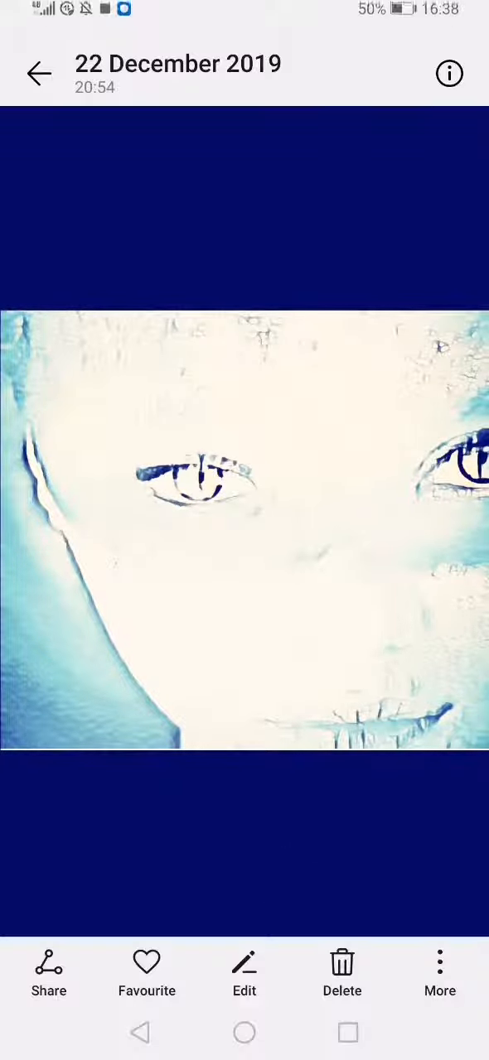
pyautogui.click(244, 530)
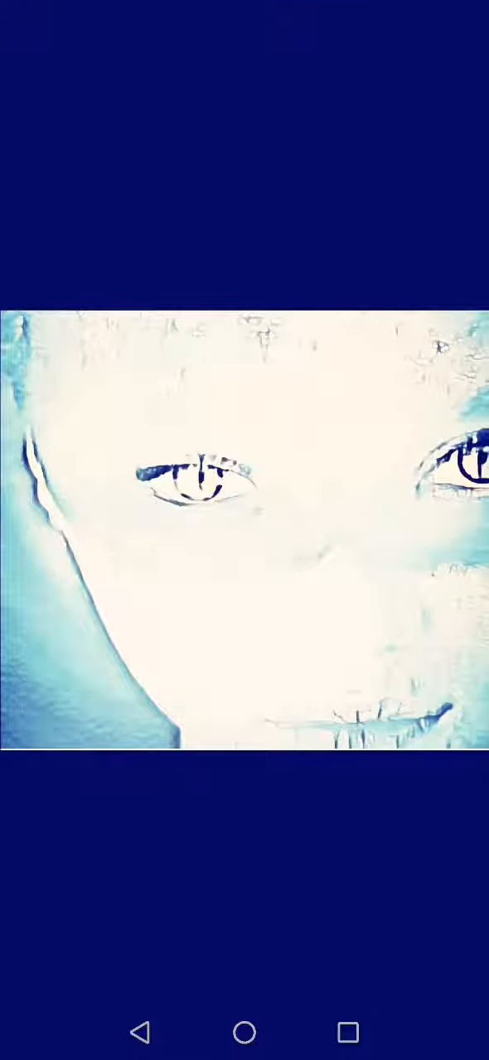
pyautogui.click(244, 531)
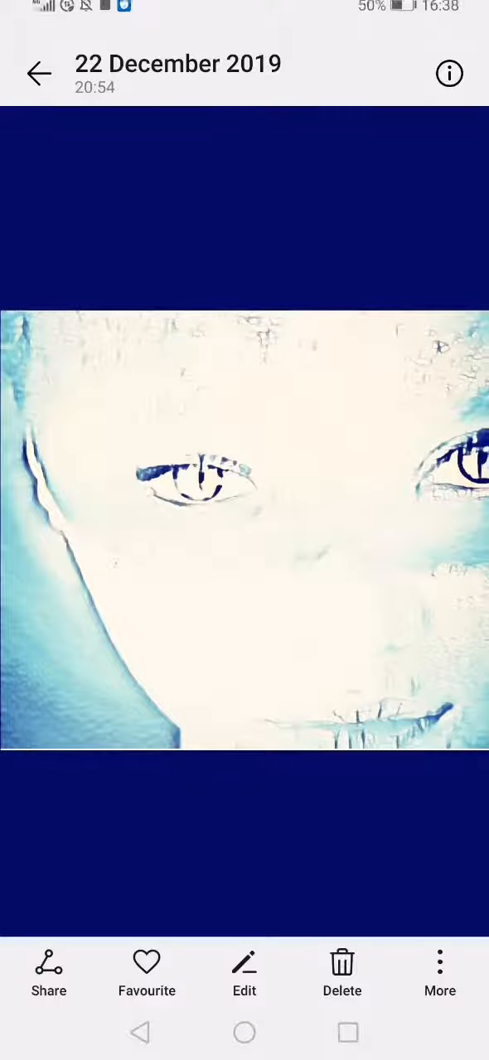
pyautogui.click(245, 530)
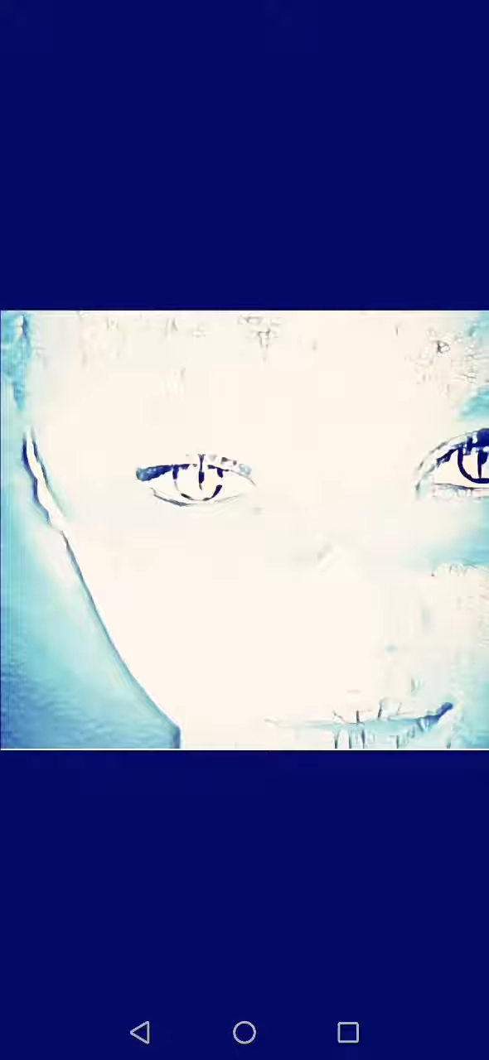
pyautogui.click(244, 538)
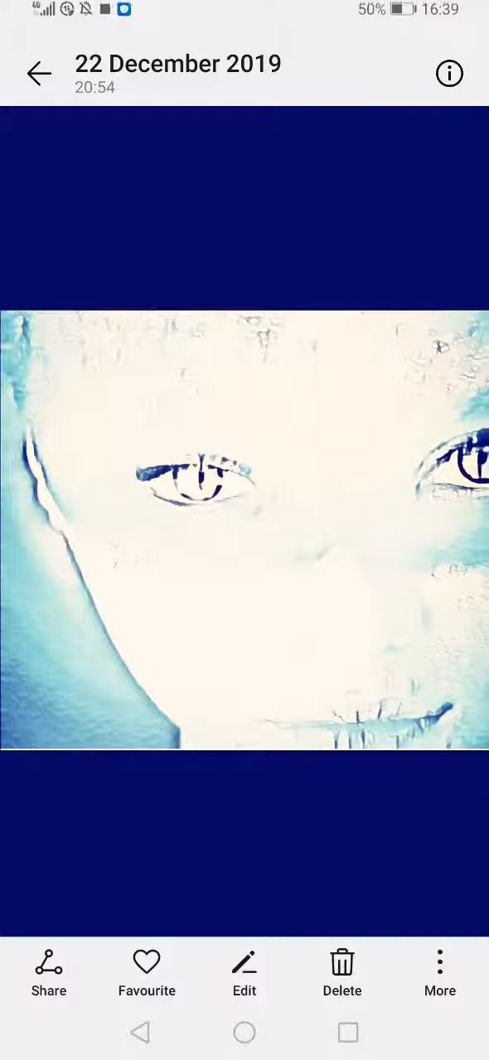
pyautogui.click(244, 530)
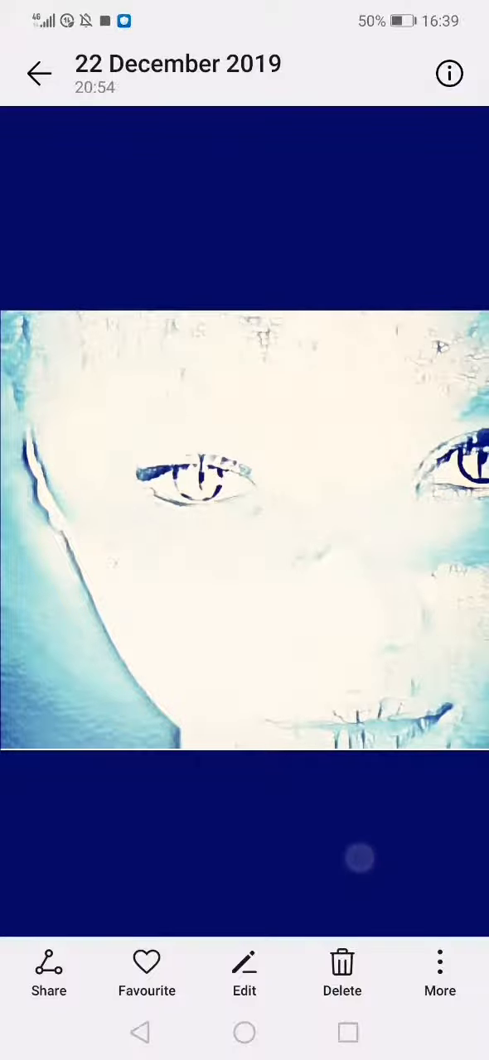
pyautogui.click(244, 530)
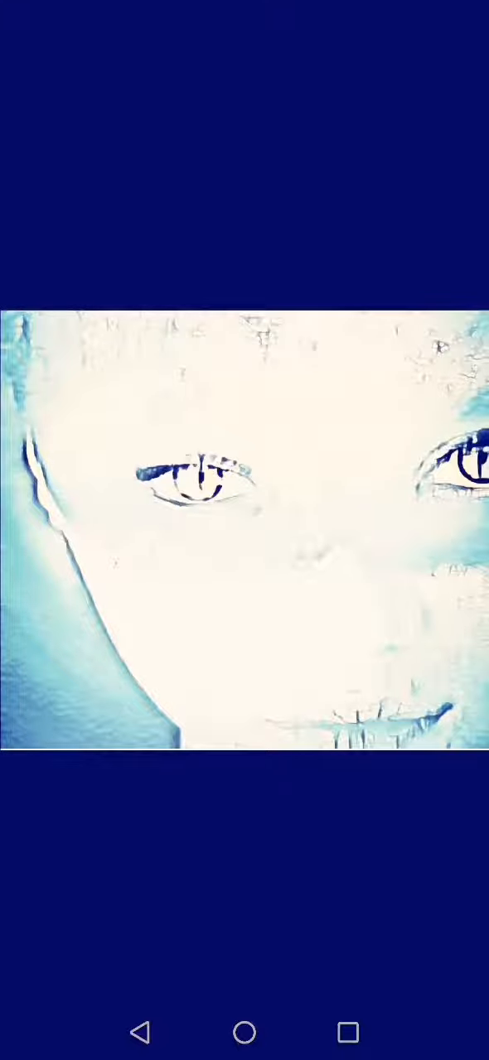
pyautogui.click(244, 530)
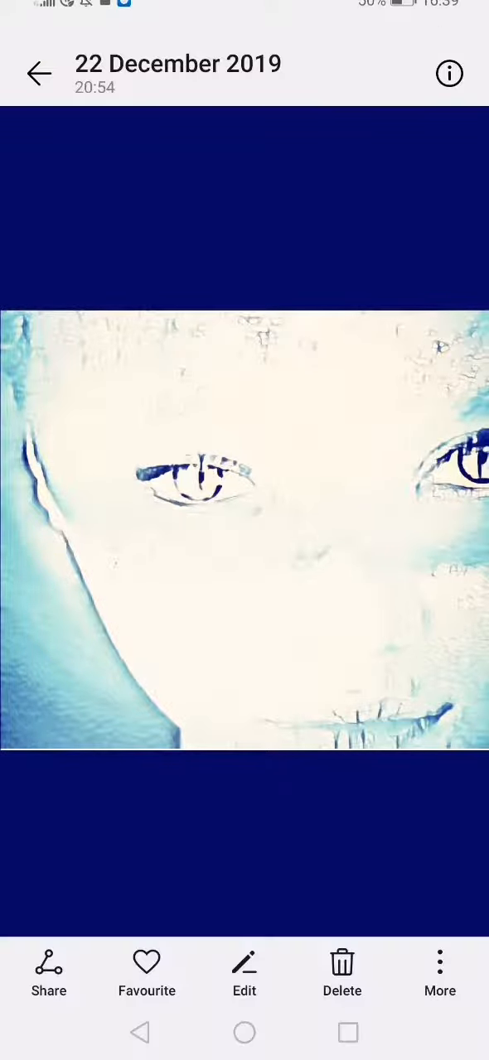
pyautogui.click(244, 530)
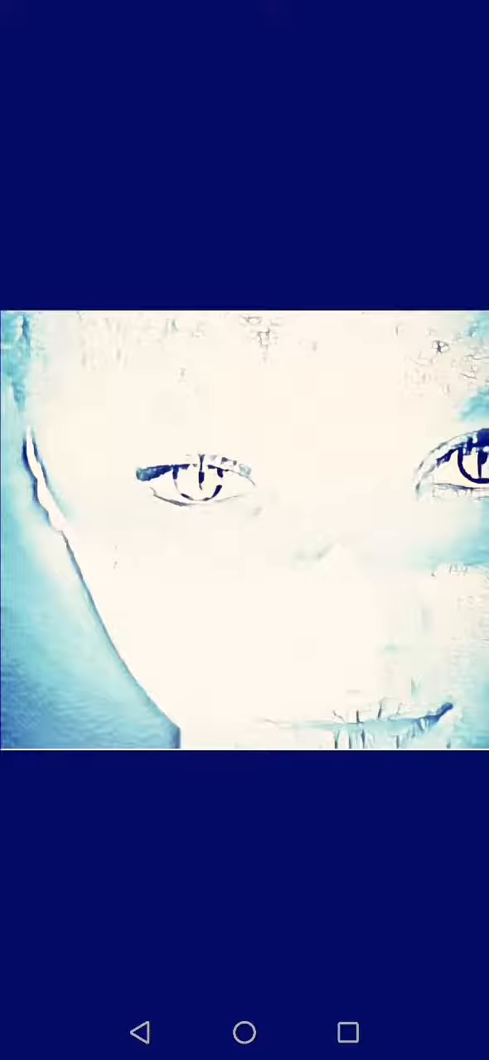